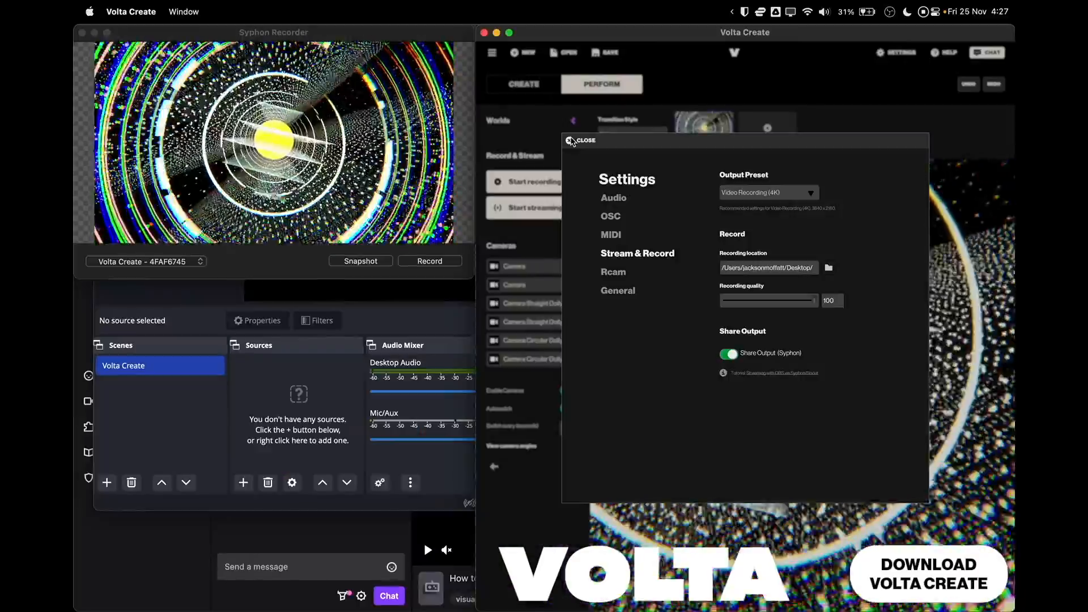
Close Volta Create's Stream & Record settings with Share Output (Syphon) left enabled.
click(579, 141)
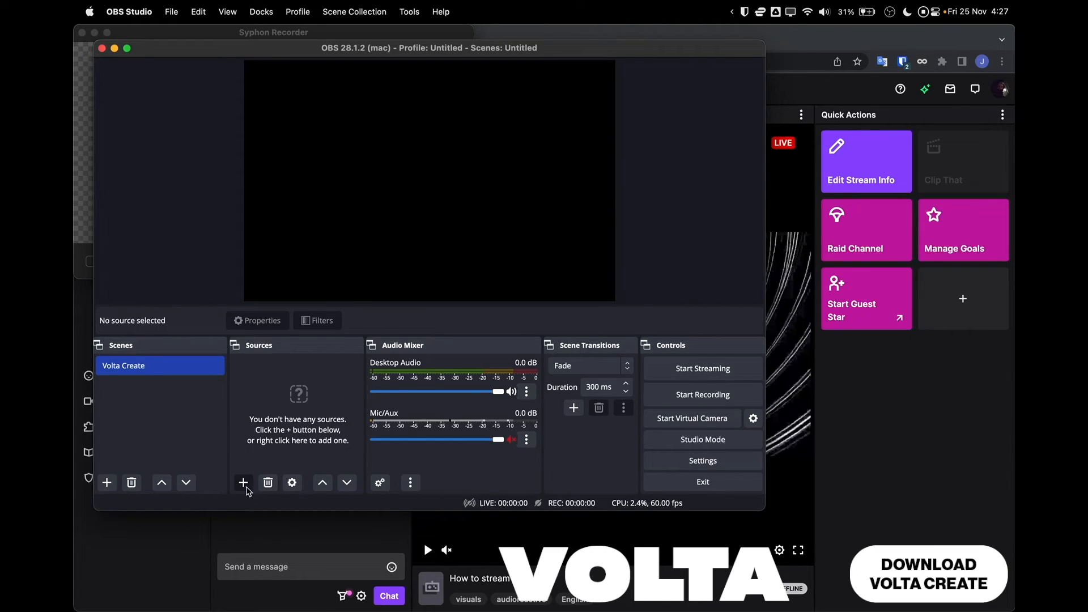
Add a Syphon Client source named 'Syphon Client Volta Create' fed by the [Volta Create] Syphon output.
click(244, 483)
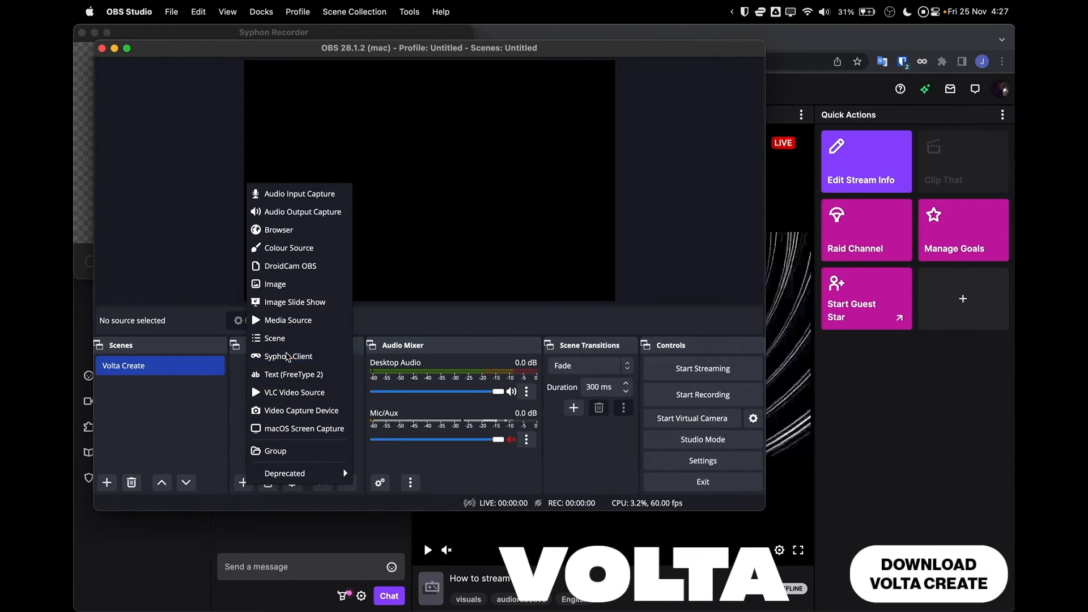
click(289, 355)
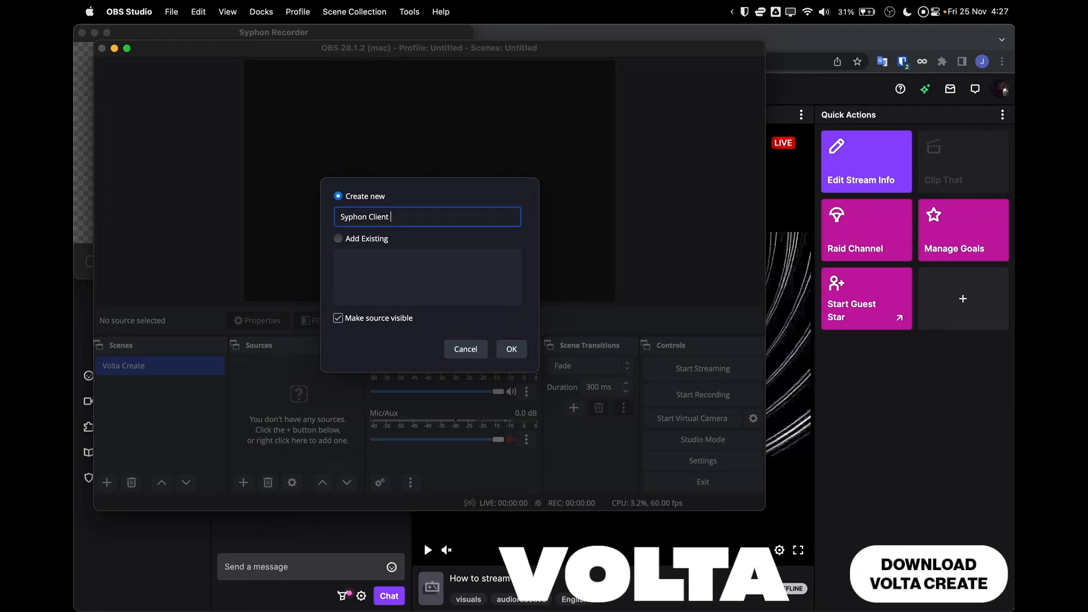
text(Volta Create)
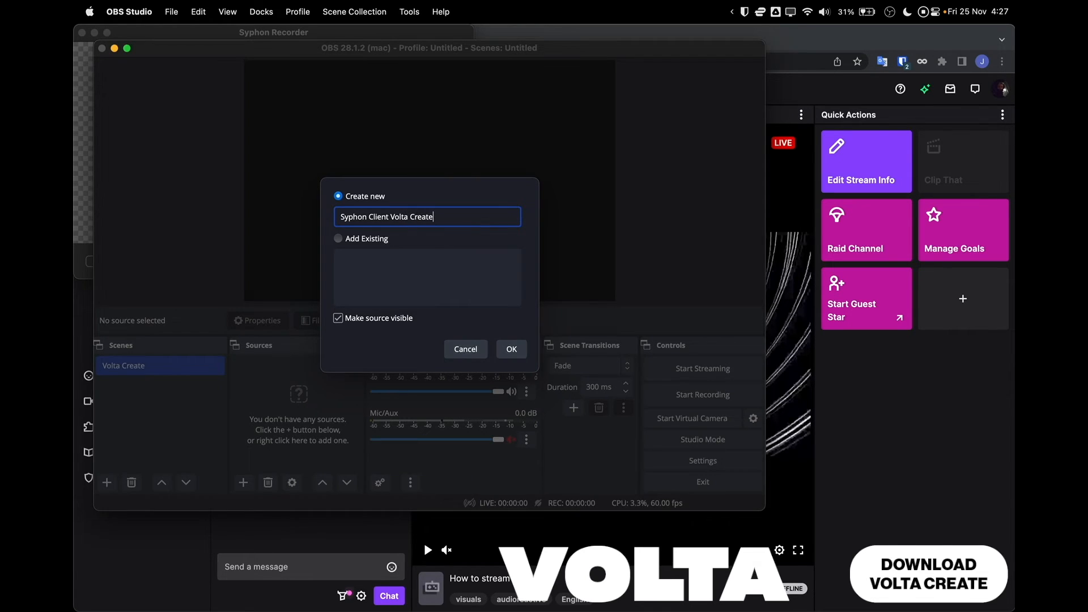
click(511, 349)
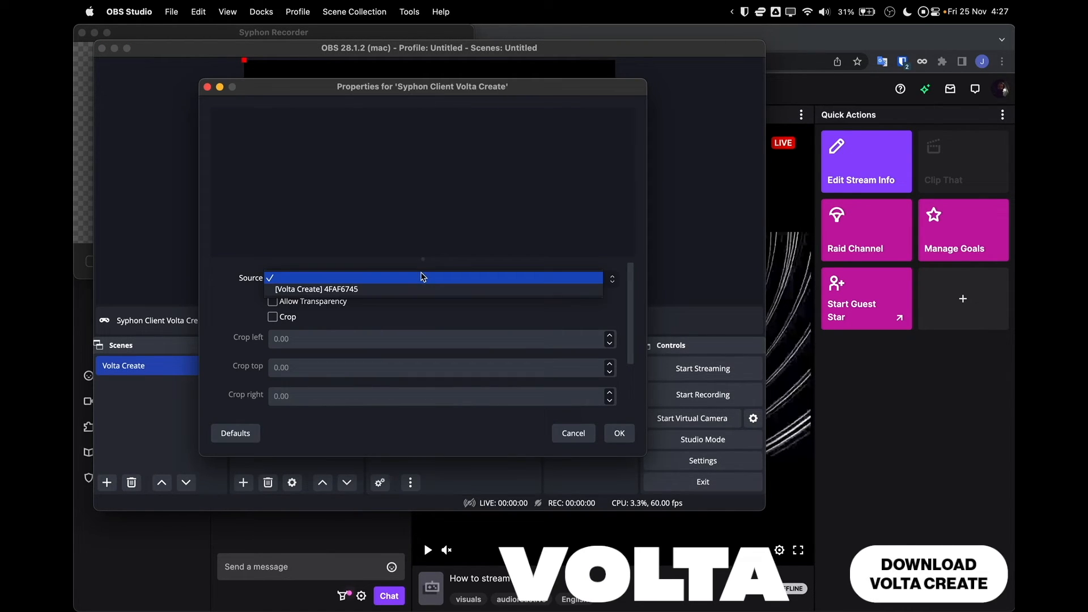
click(618, 432)
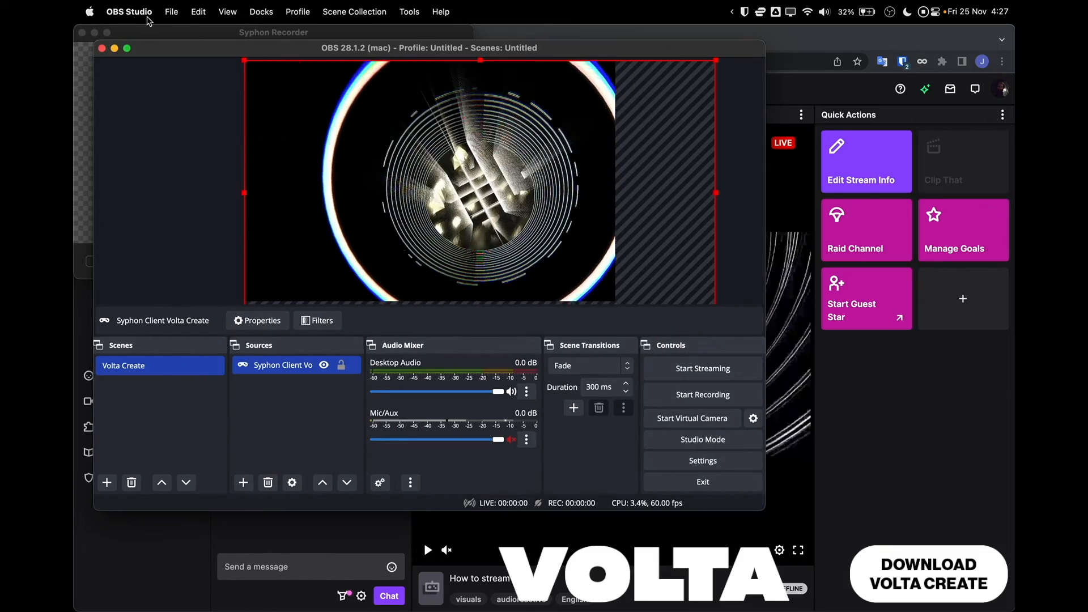
Select Twitch as the streaming service in OBS Stream settings and switch to the Twitch dashboard.
click(701, 460)
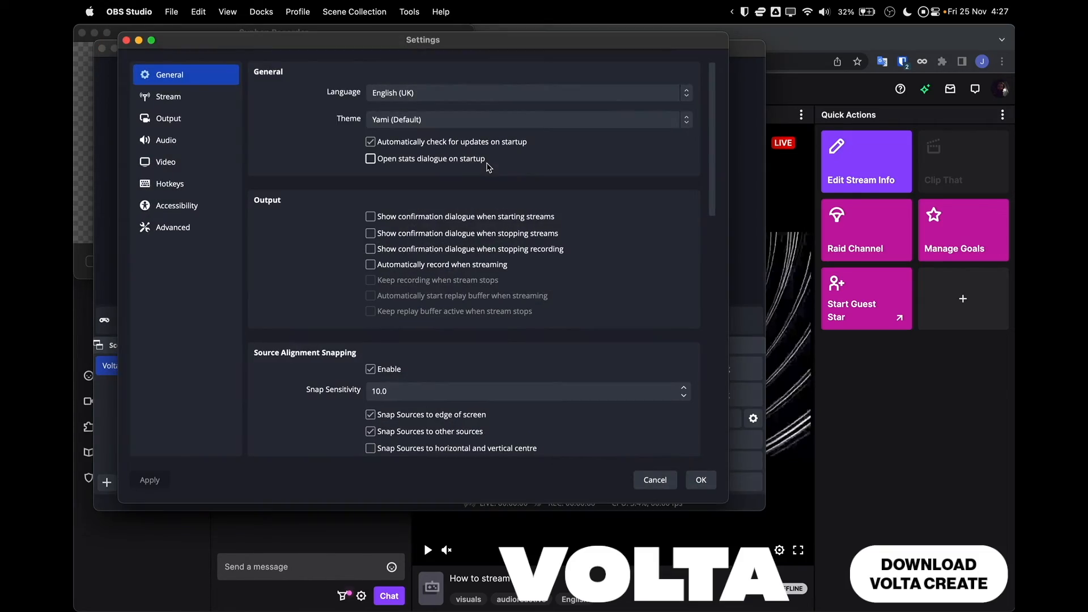
click(168, 96)
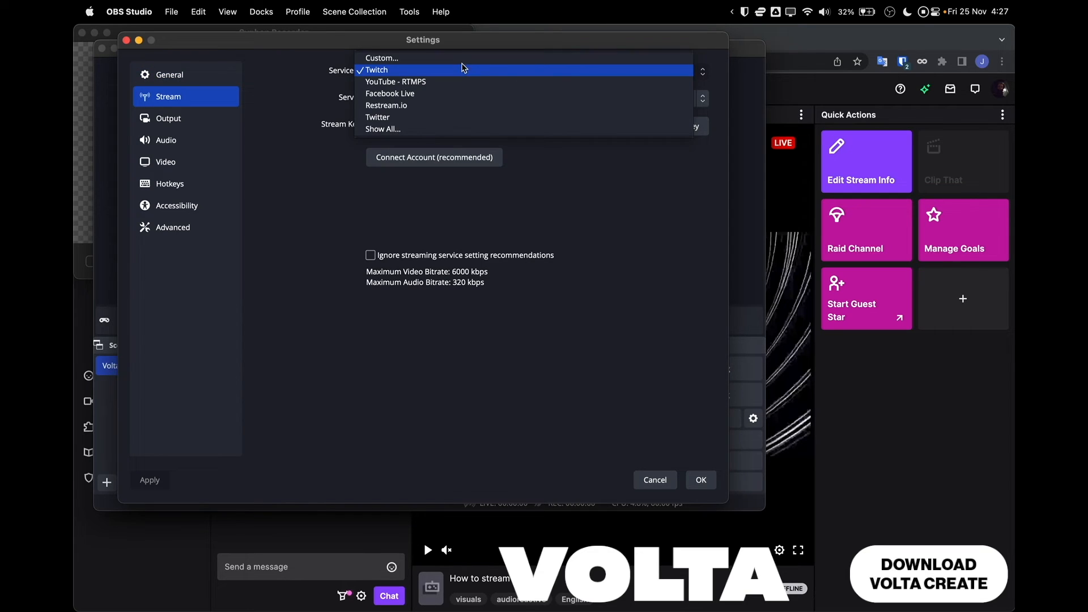
click(376, 69)
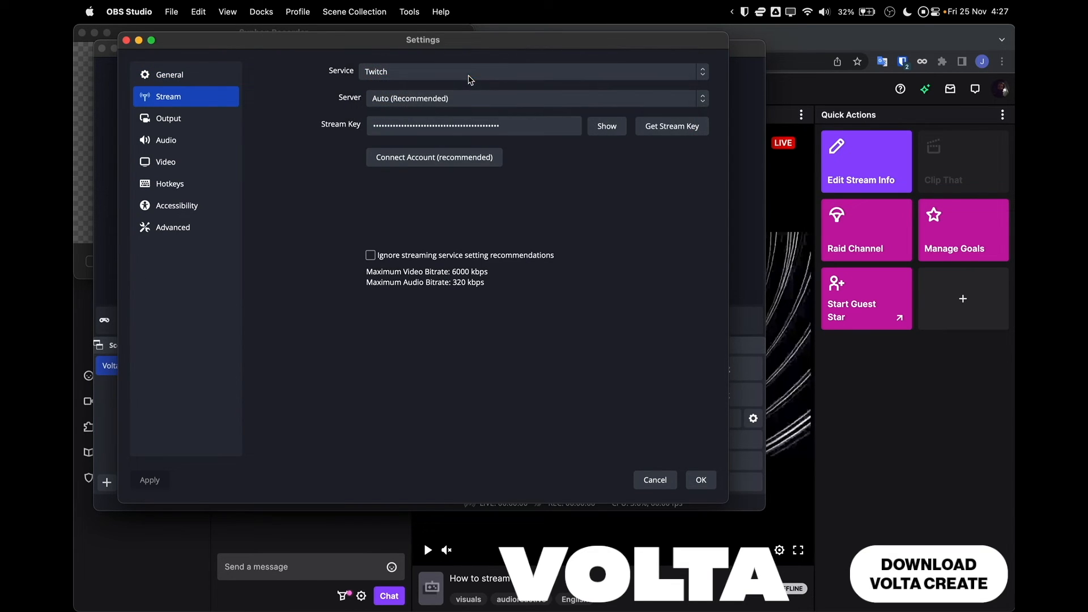
click(475, 125)
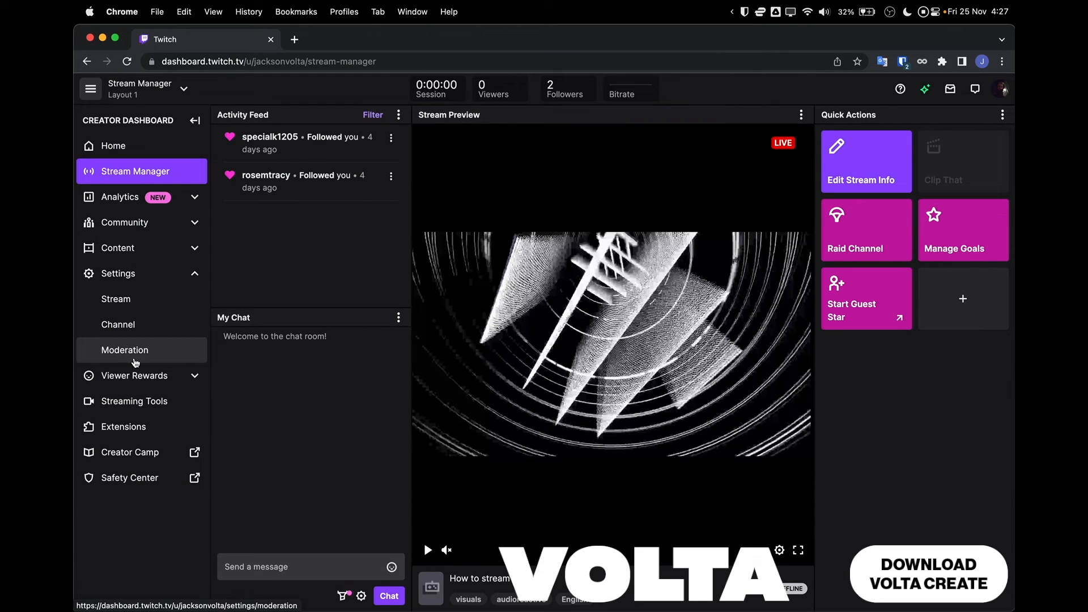
Copy Twitch's Primary Stream key into OBS's Stream Key field and save the settings.
click(115, 299)
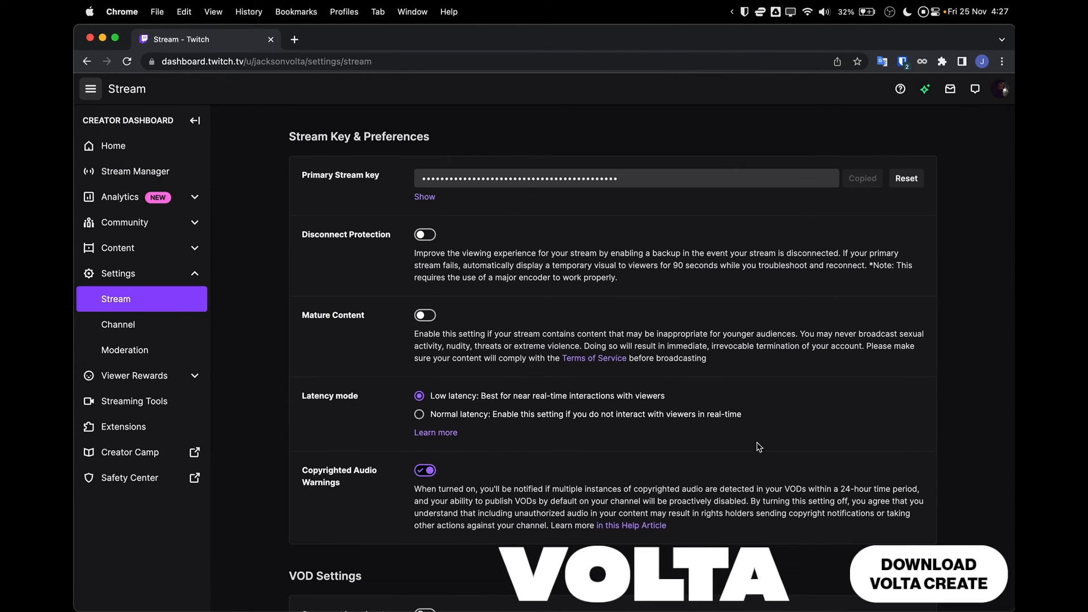
mouse_move(713, 434)
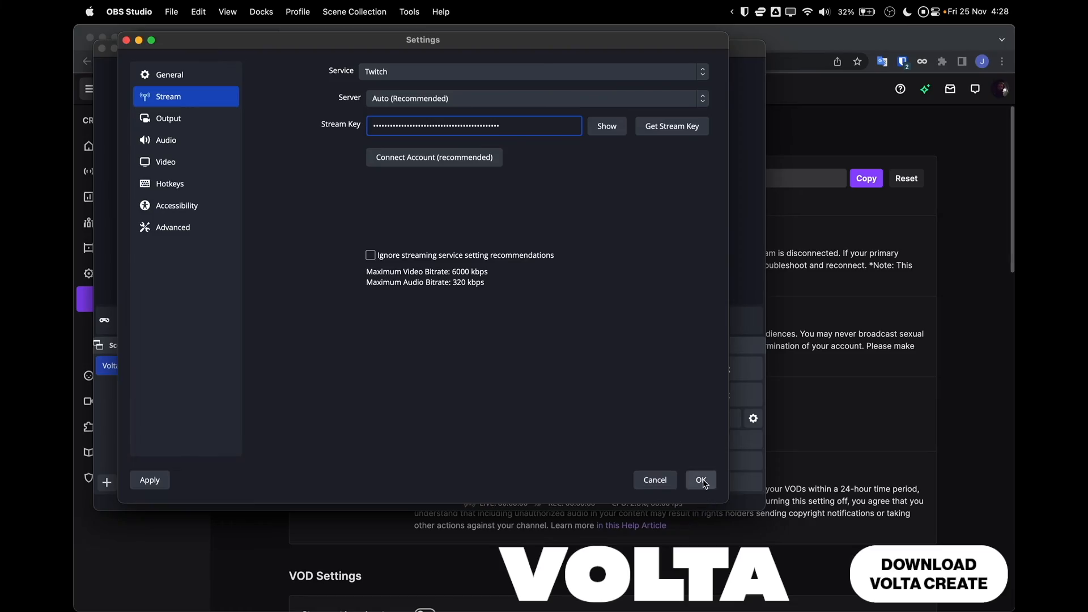
click(700, 479)
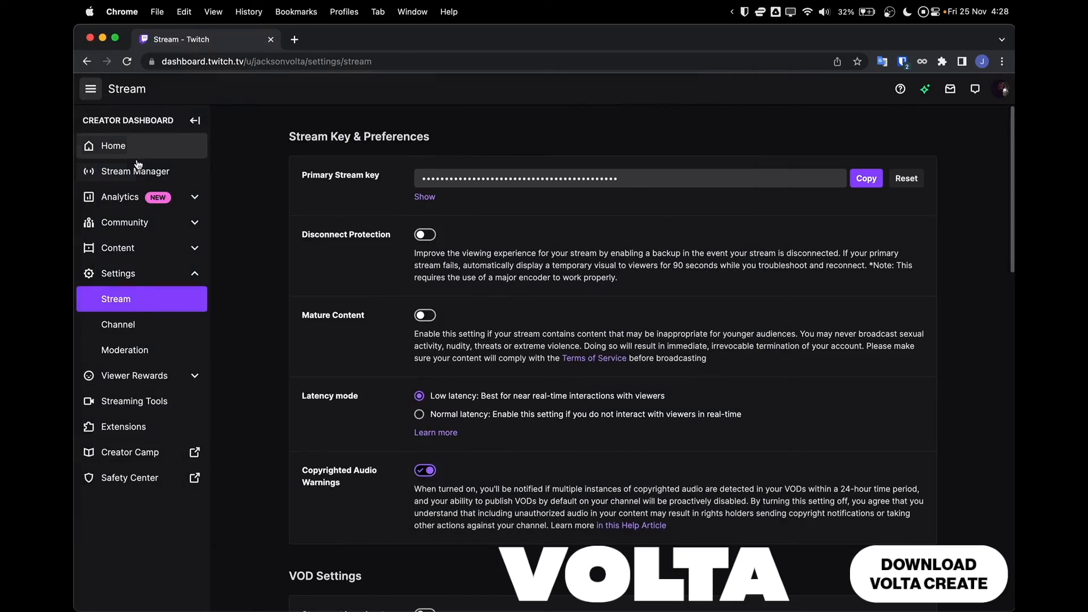
Return to Stream Manager and reload the dashboard page.
click(136, 171)
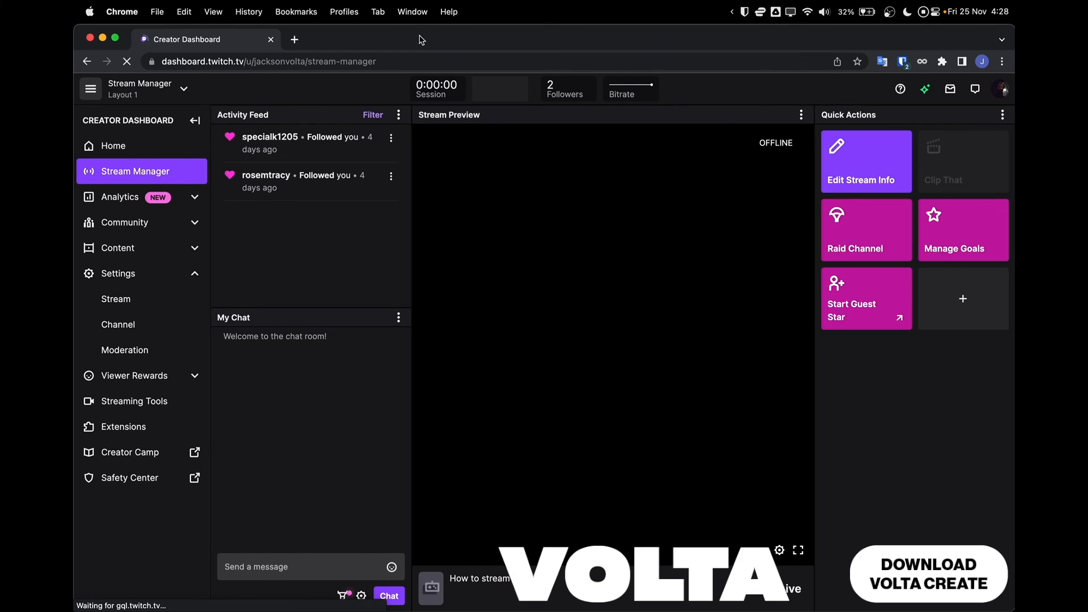
click(126, 61)
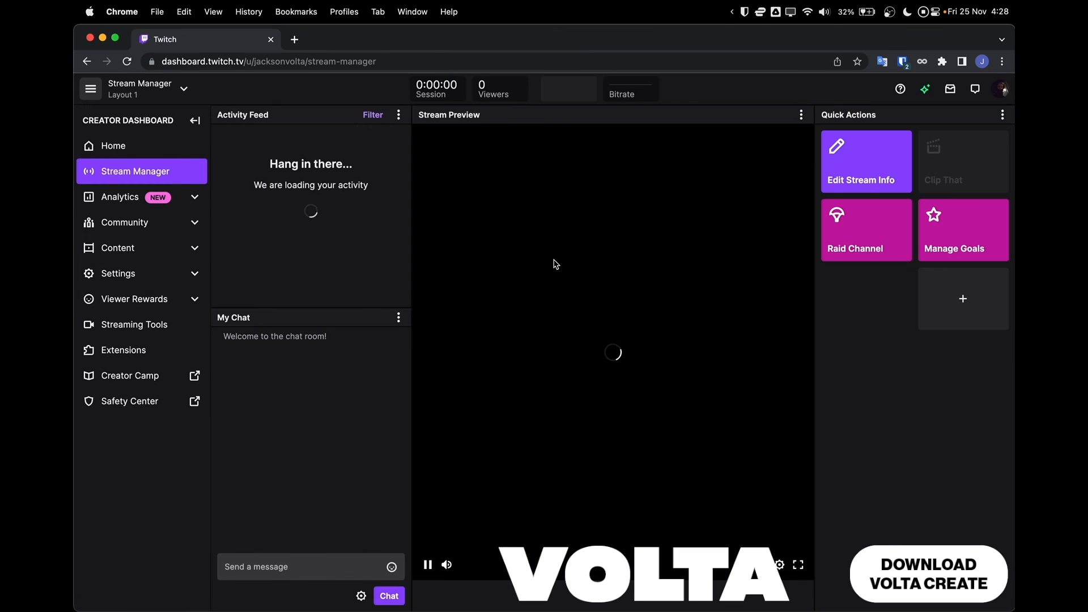